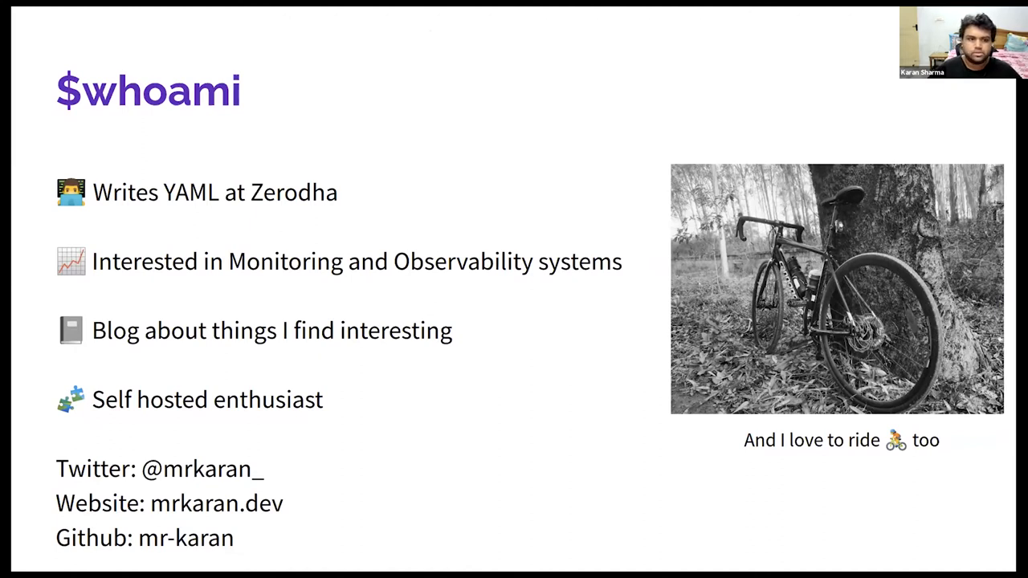
{"action": "mouse_move", "coordinate": [688, 113]}
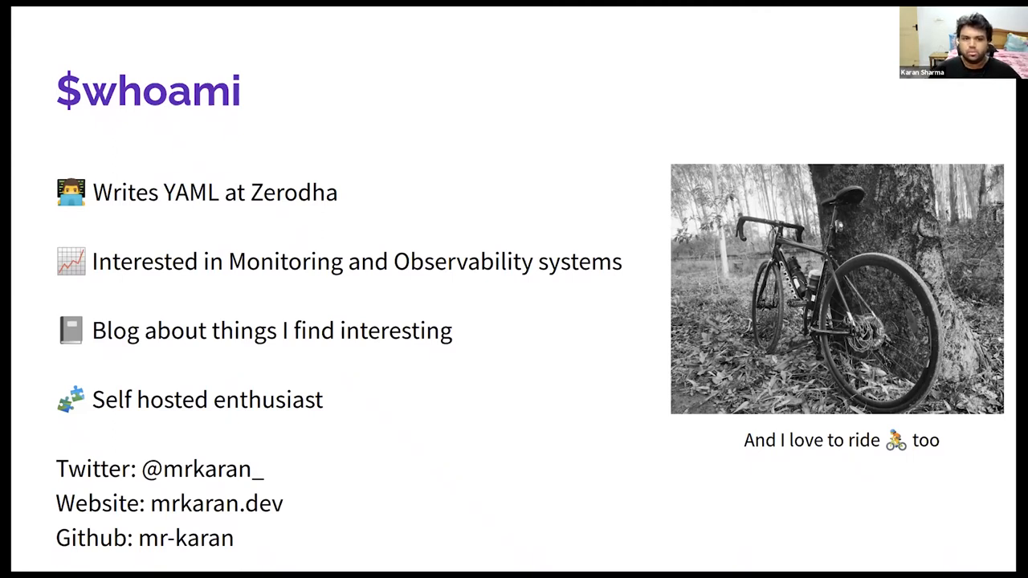
Advance to the Problem Statement slide on silent ISP outages and failing upstreams
{"action": "key", "text": "Right"}
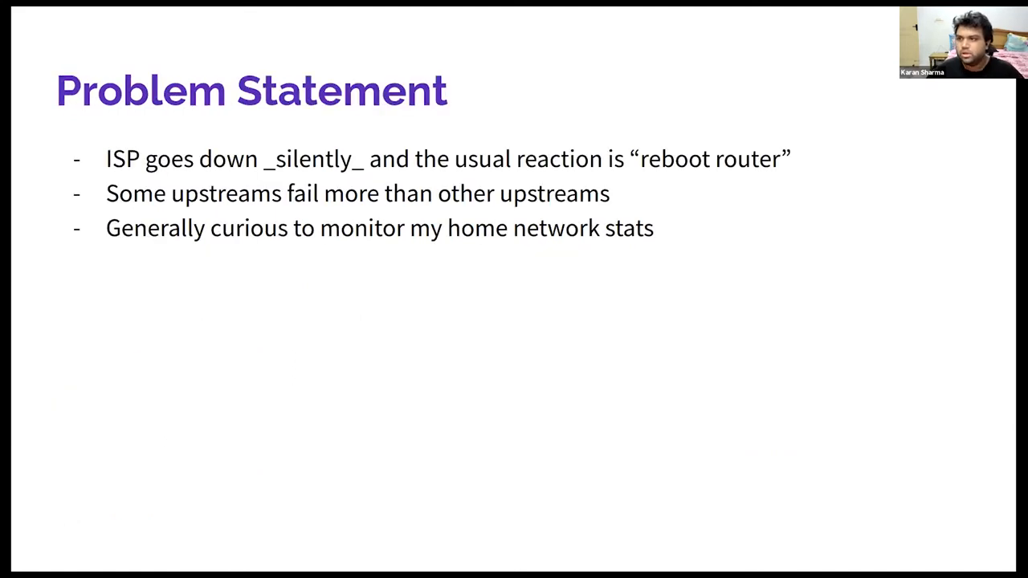
{"action": "mouse_move", "coordinate": [662, 121]}
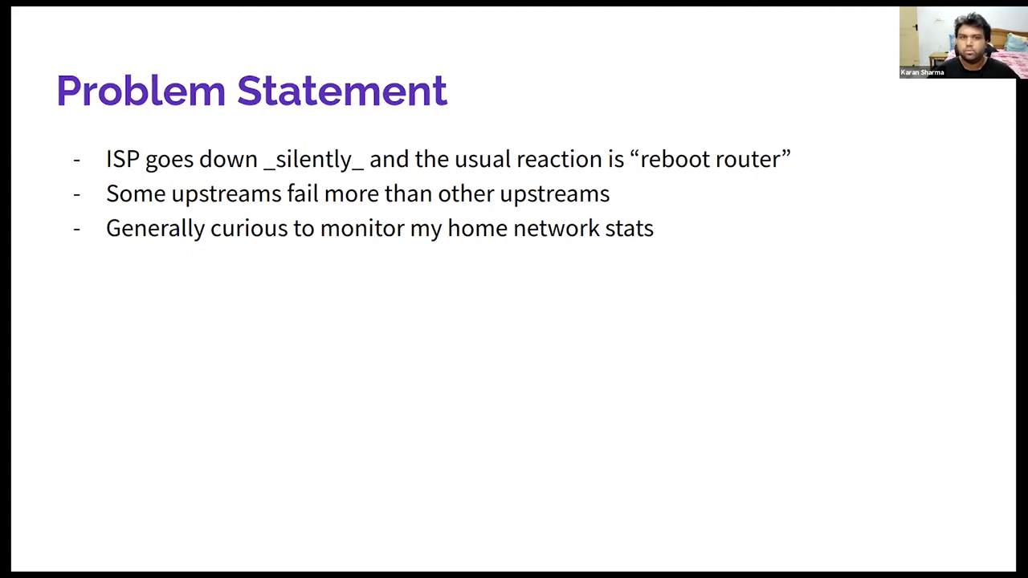
Advance to the 'Solutions I had in mind' slide weighing SmokePing, speedtest-cli exporter and a ping-to-sqlite script
{"action": "key", "text": "Right"}
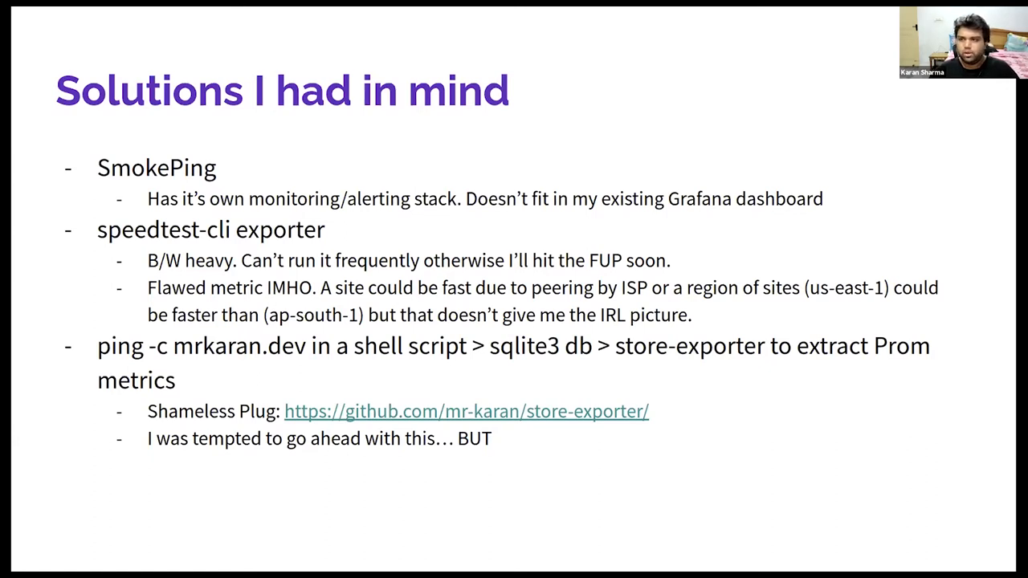
Advance to the 'Don't reinvent the wheel' slide proposing the Telegraf Ping Plugin with Prometheus export
{"action": "key", "text": "Right"}
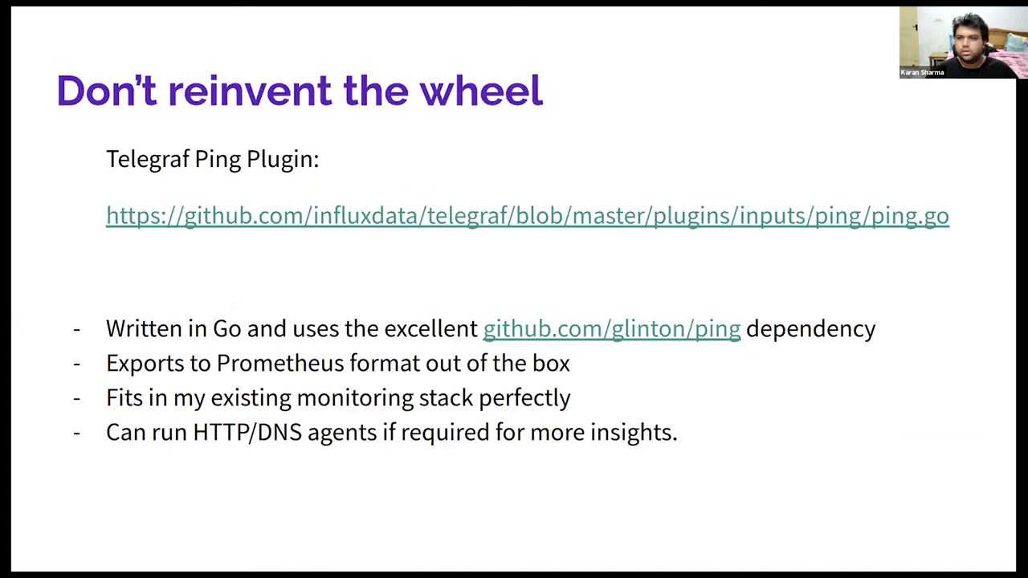
{"action": "mouse_move", "coordinate": [693, 45]}
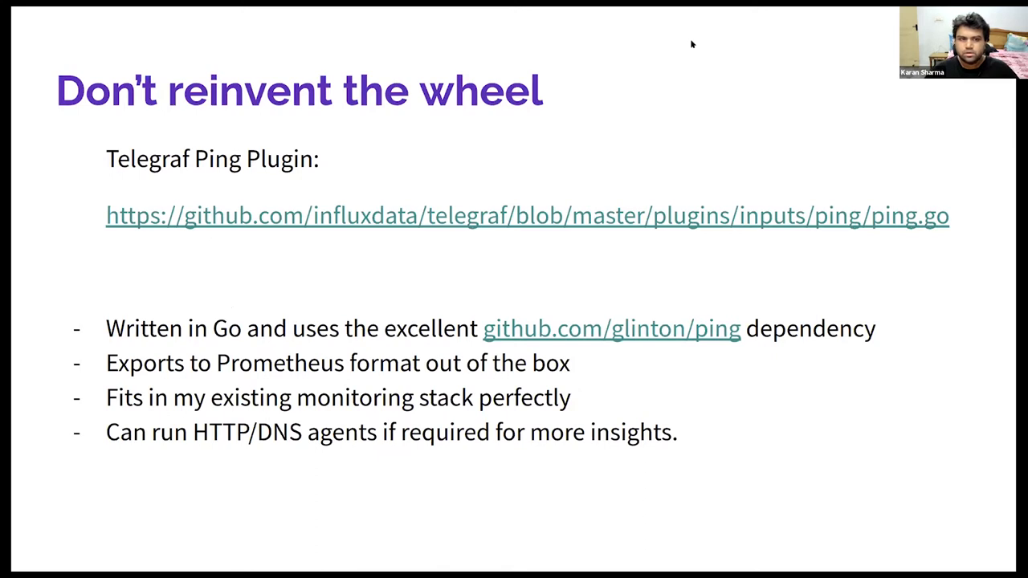
{"action": "mouse_move", "coordinate": [678, 83]}
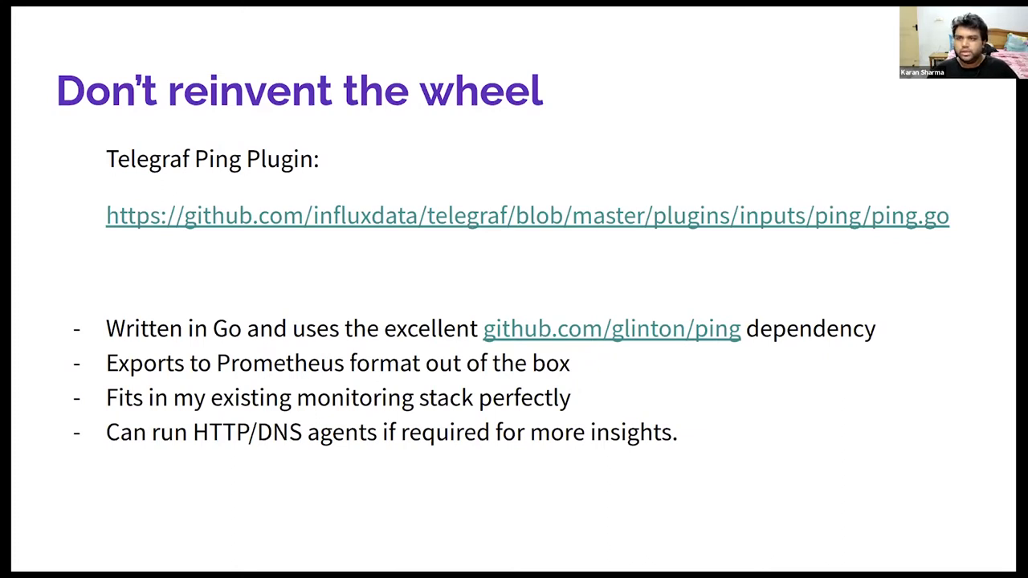
{"action": "mouse_move", "coordinate": [659, 341]}
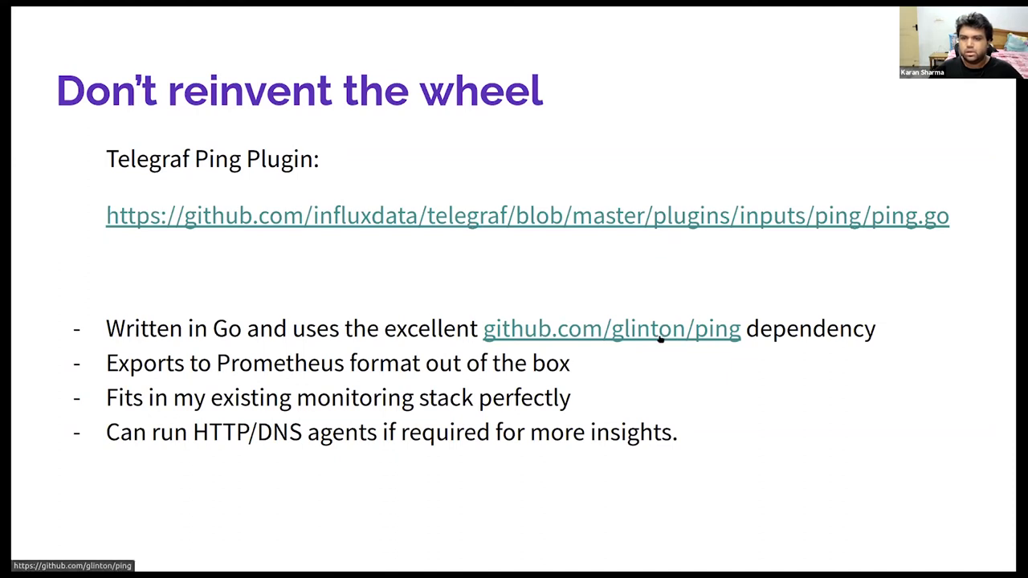
{"action": "mouse_move", "coordinate": [672, 337]}
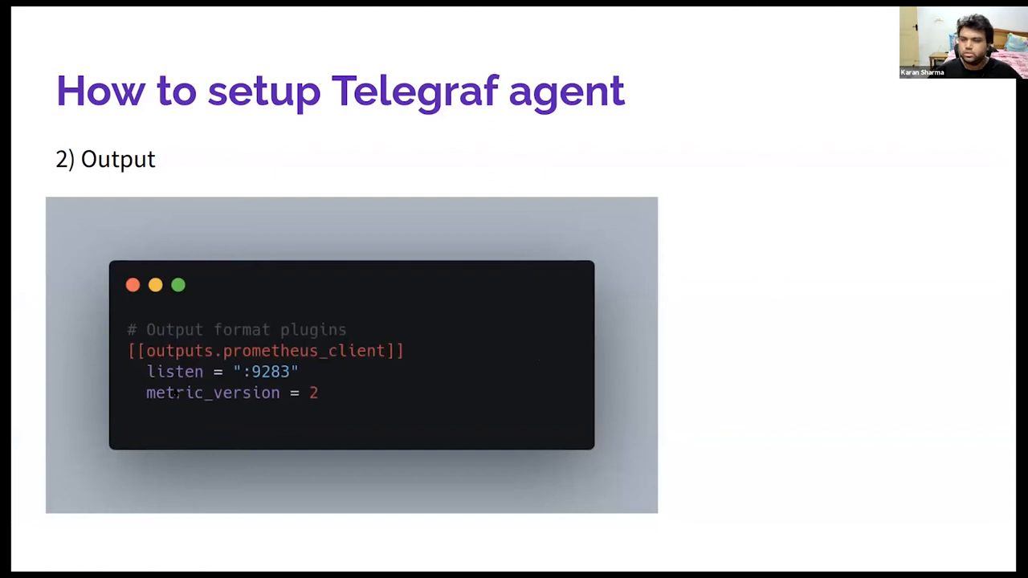
{"action": "key", "text": "Right"}
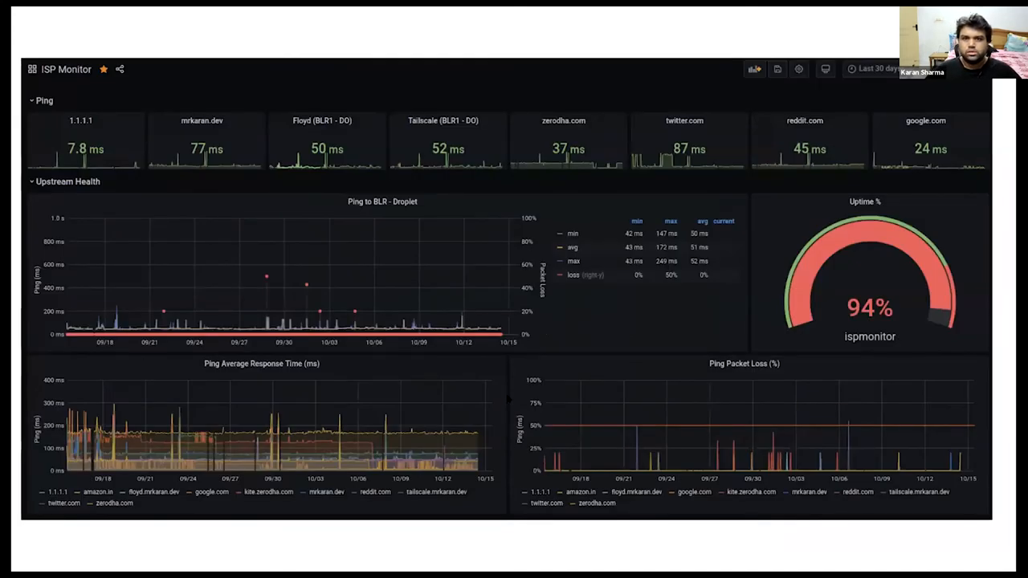
{"action": "mouse_move", "coordinate": [527, 384]}
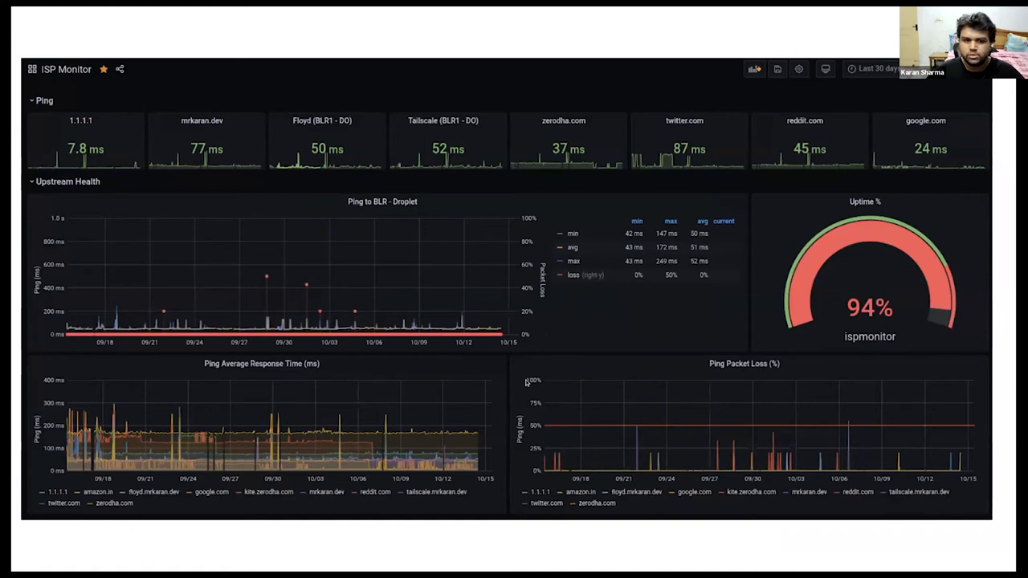
{"action": "mouse_move", "coordinate": [491, 256]}
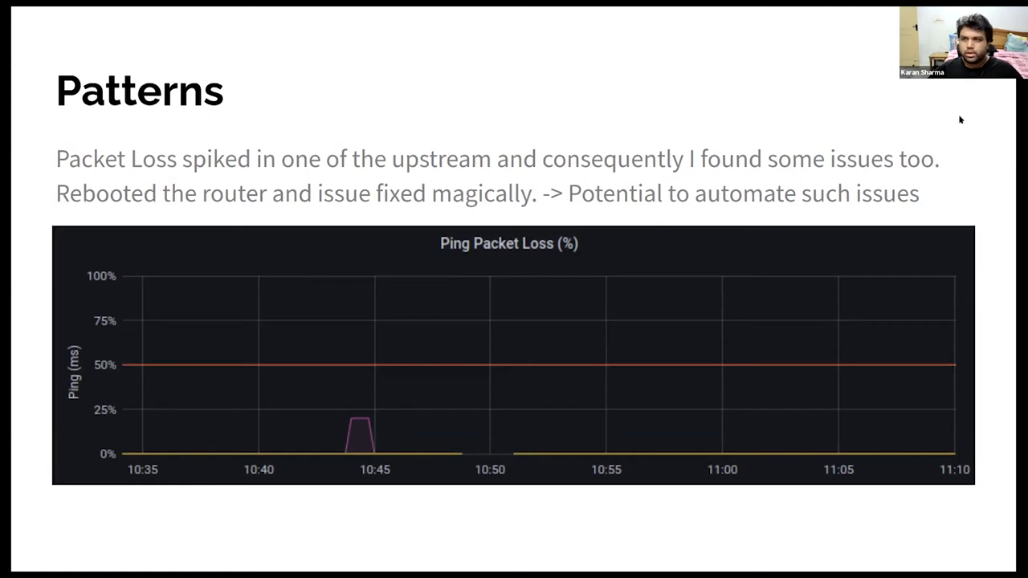
{"action": "mouse_move", "coordinate": [967, 109]}
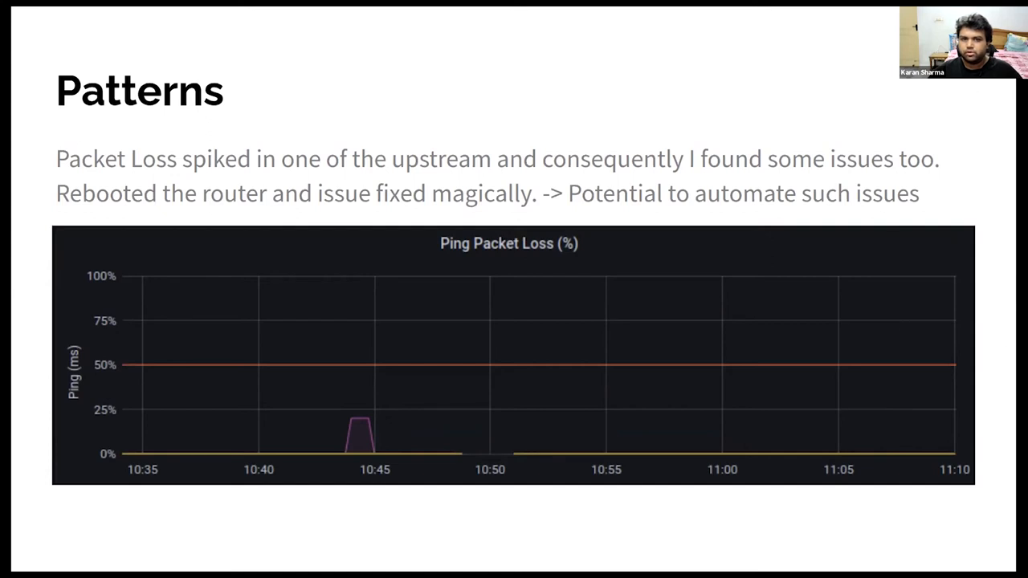
{"action": "mouse_move", "coordinate": [932, 241]}
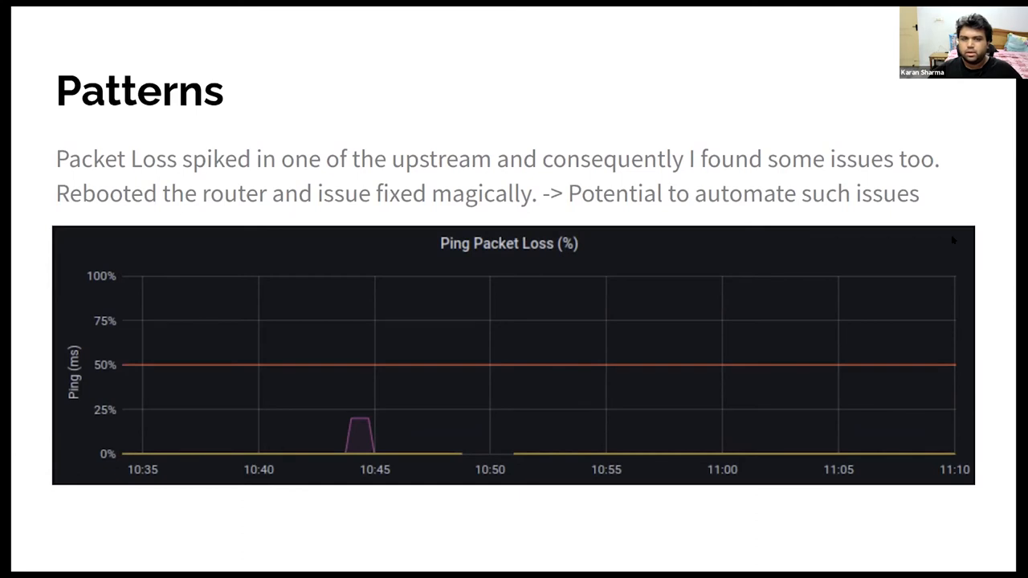
{"action": "mouse_move", "coordinate": [977, 282]}
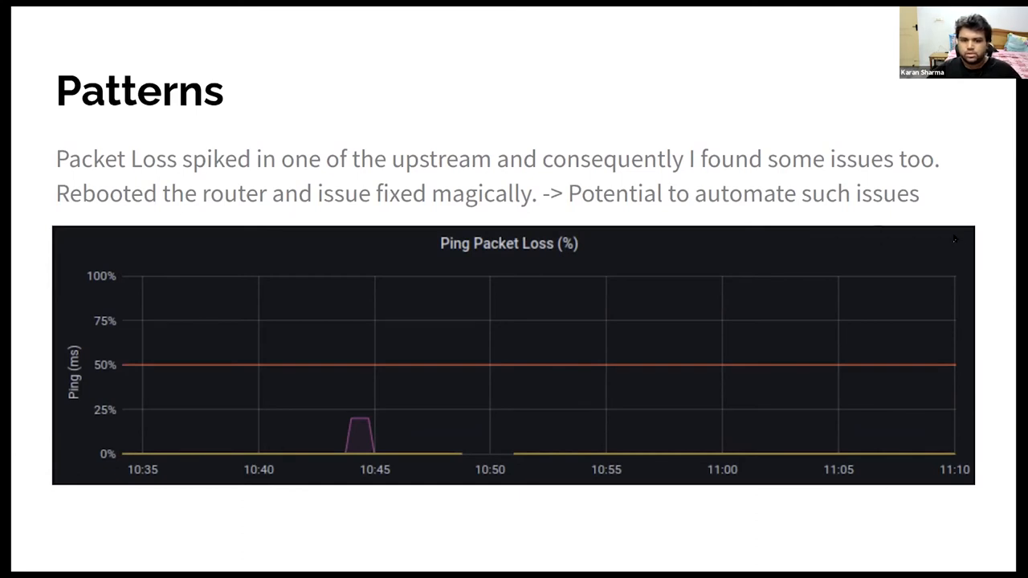
{"action": "mouse_move", "coordinate": [506, 467]}
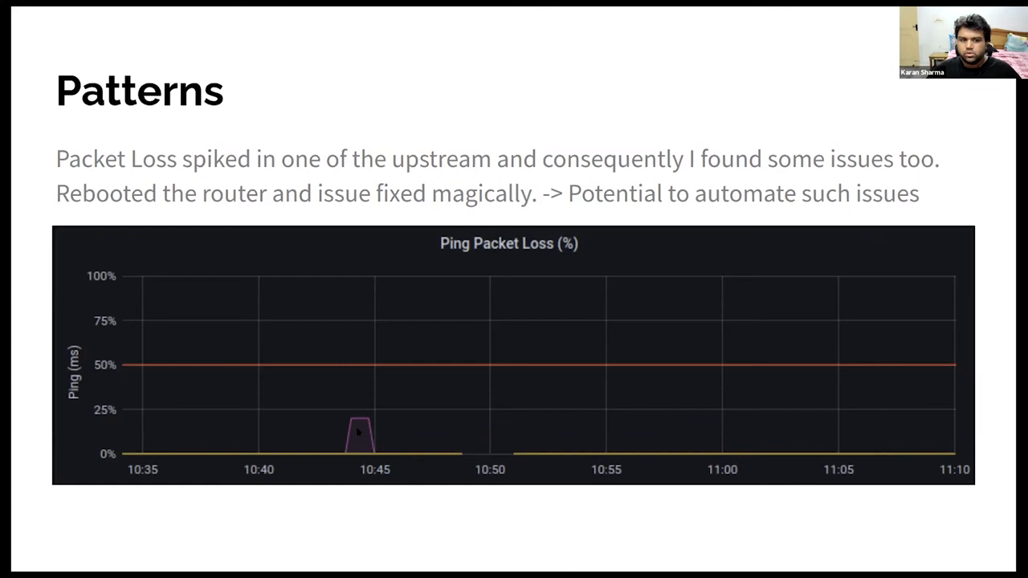
{"action": "mouse_move", "coordinate": [537, 366]}
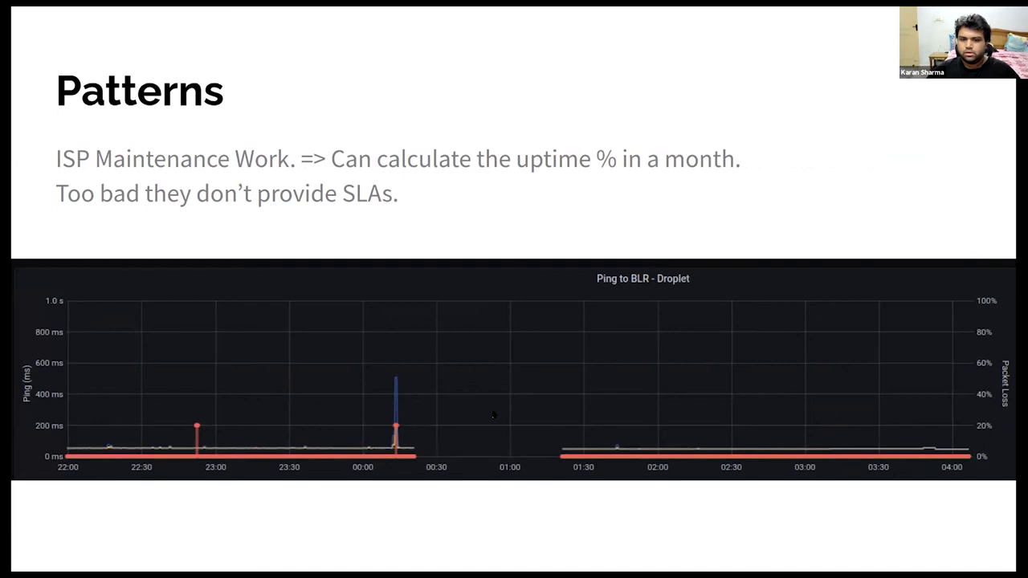
{"action": "mouse_move", "coordinate": [405, 440]}
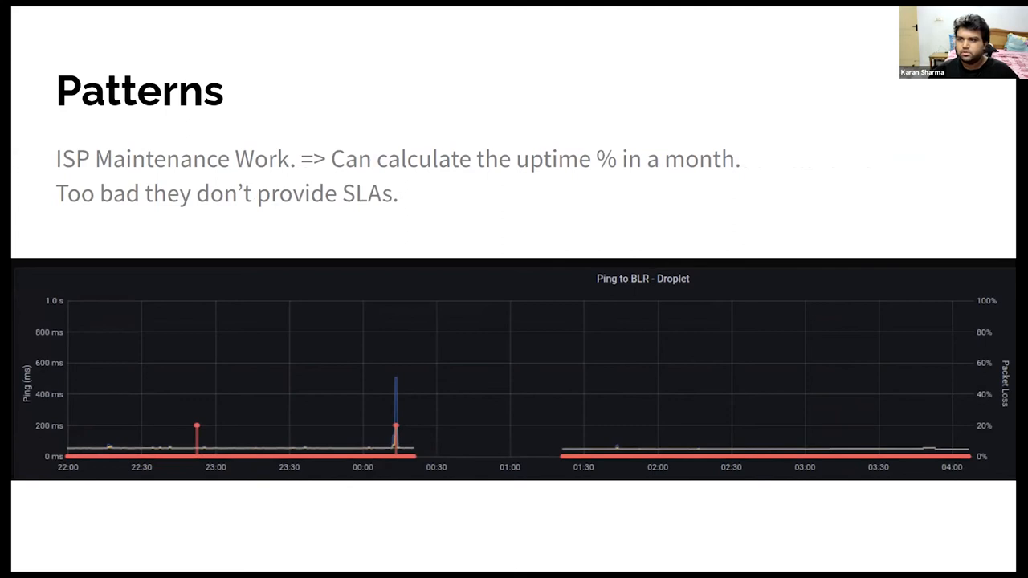
{"action": "mouse_move", "coordinate": [360, 408]}
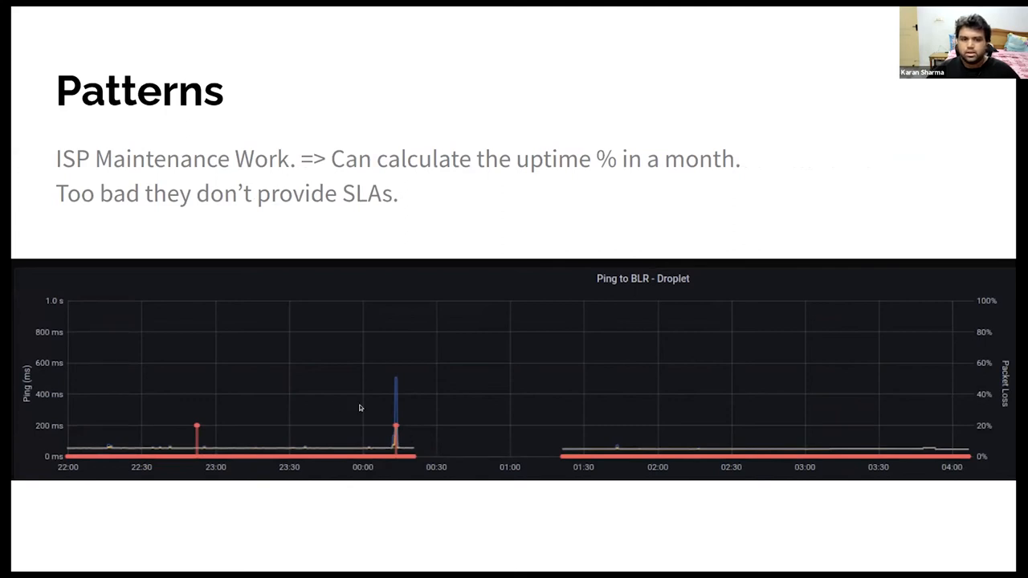
{"action": "mouse_move", "coordinate": [392, 346]}
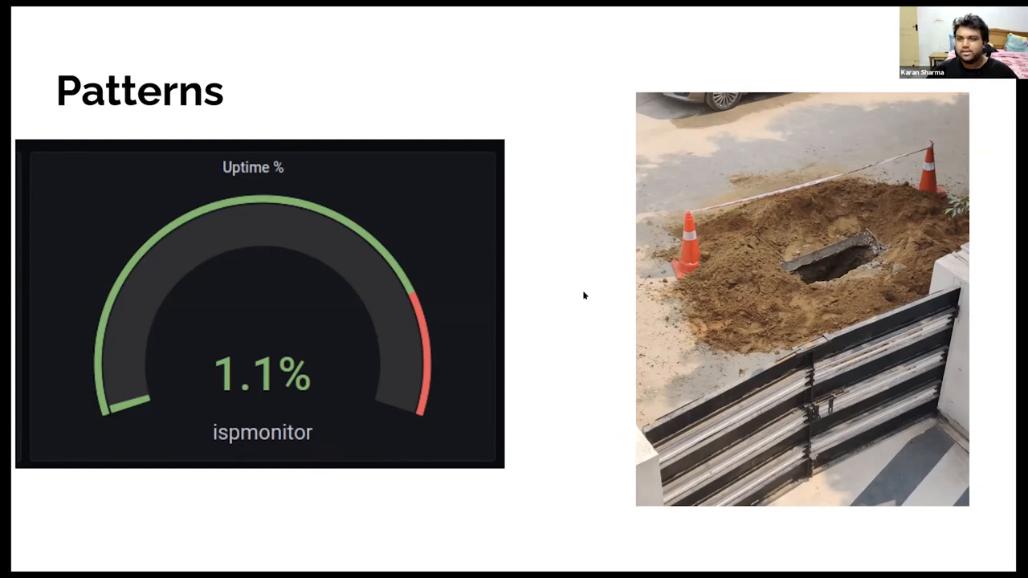
{"action": "mouse_move", "coordinate": [582, 296]}
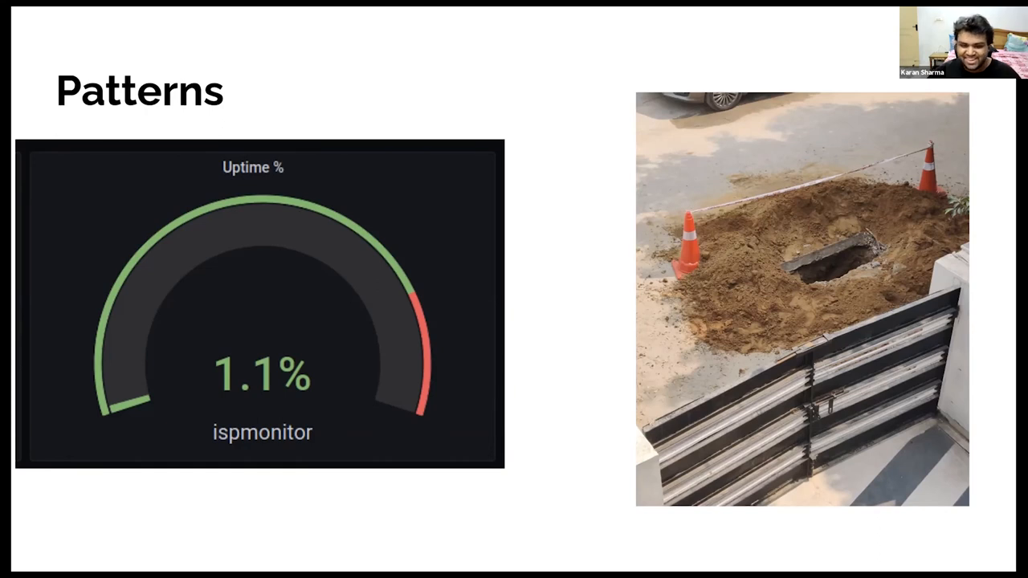
Advance from the 1.1% uptime gauge slide to the Patterns slide with the ping result code query graph
{"action": "key", "text": "Right"}
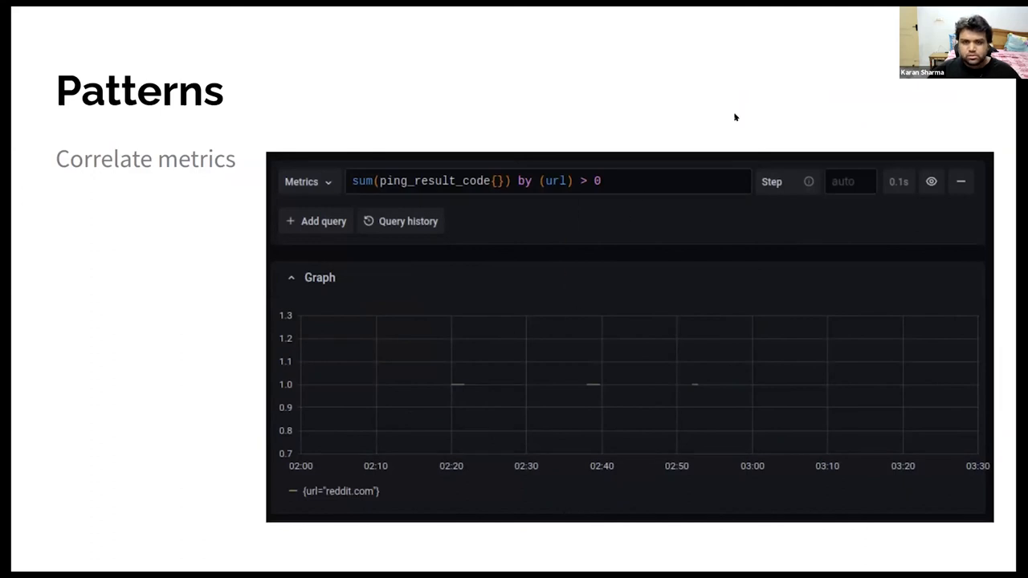
{"action": "mouse_move", "coordinate": [867, 87]}
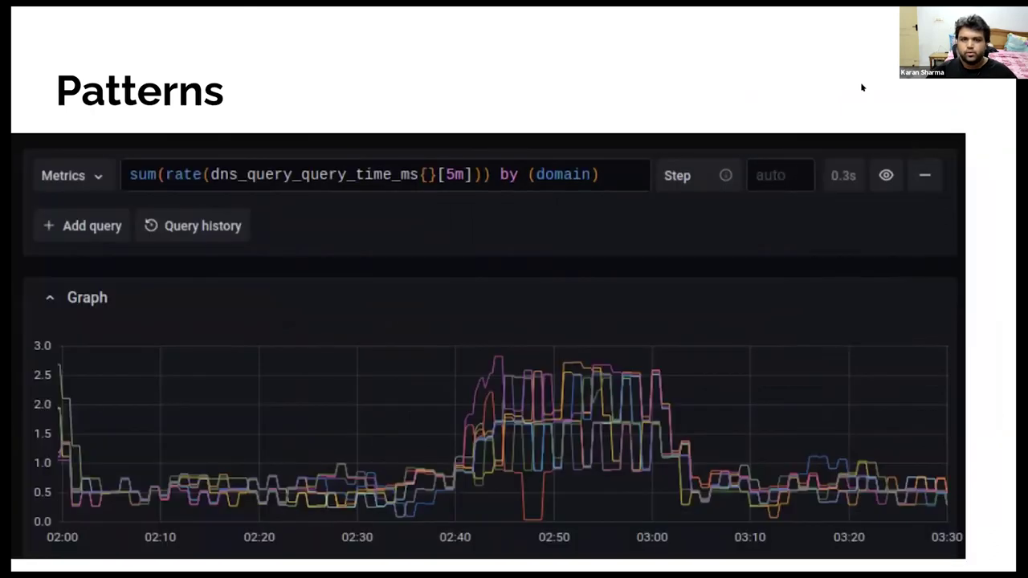
Advance to the Patterns slide graphing DNS query time per domain with the 02:40–03:00 spike
{"action": "key", "text": "Right"}
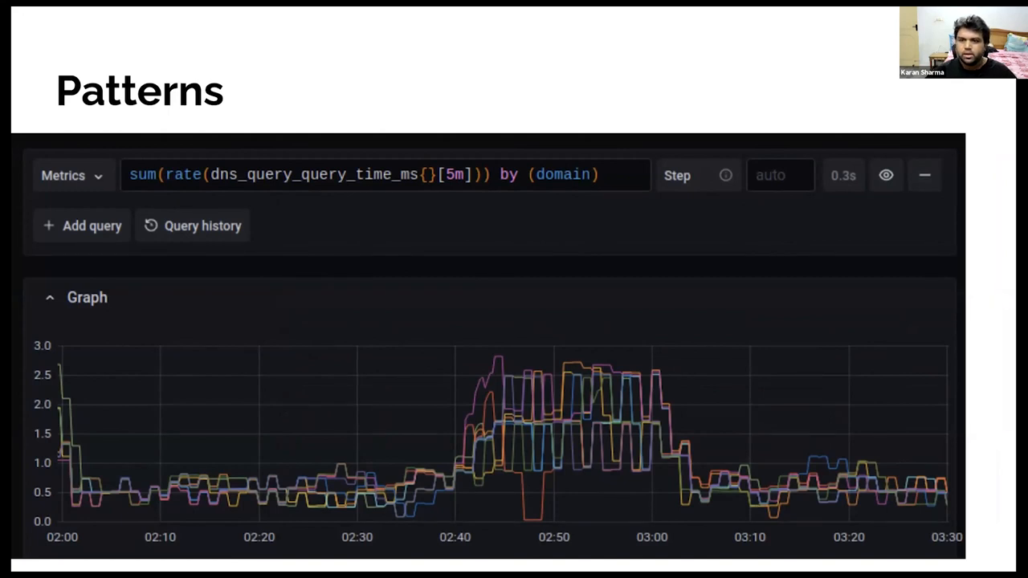
Advance to the Patterns slide on packet loss above 40% for a minute over the last 30 days
{"action": "key", "text": "Right"}
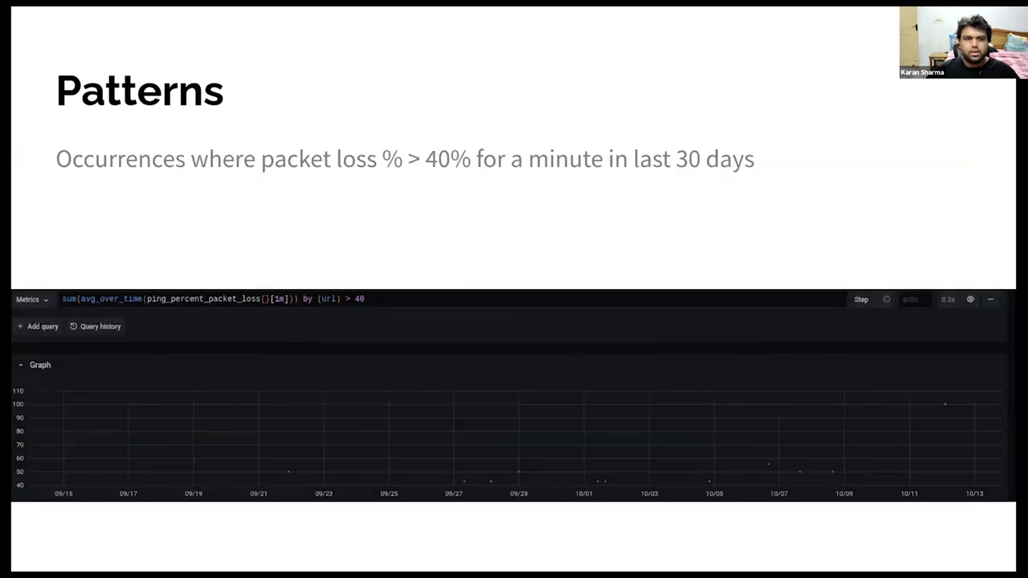
{"action": "mouse_move", "coordinate": [869, 90]}
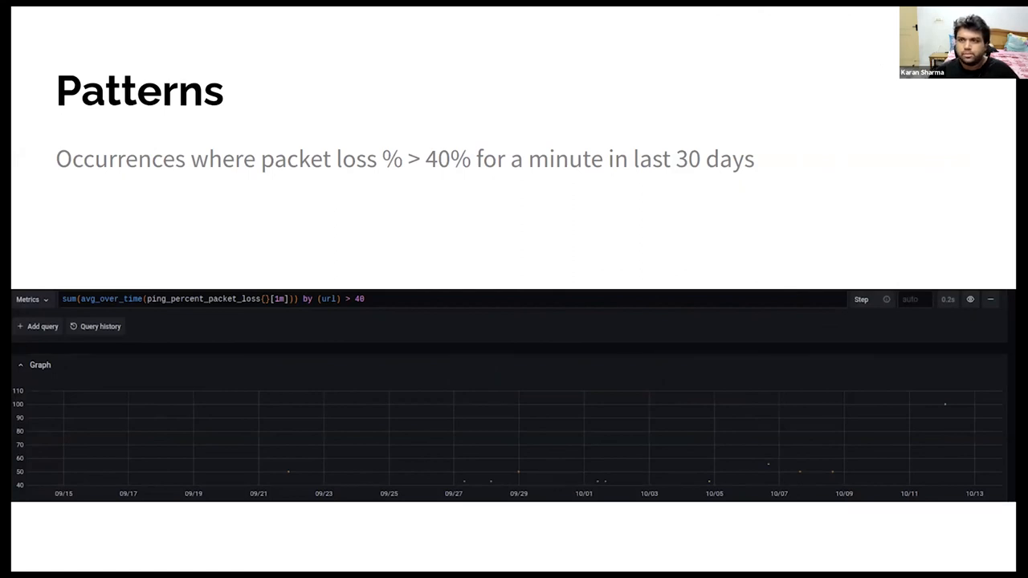
{"action": "mouse_move", "coordinate": [440, 333]}
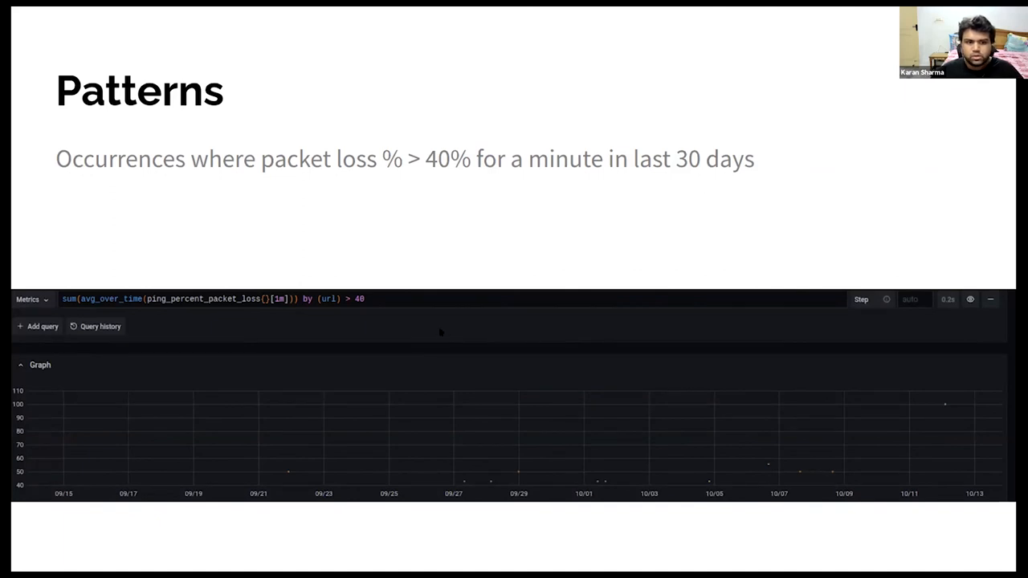